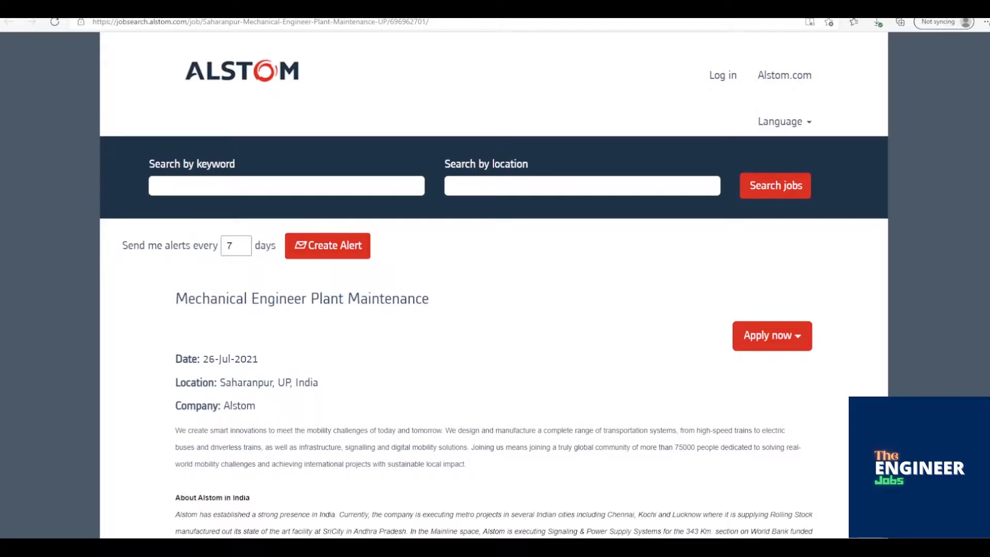
scroll("down", 3)
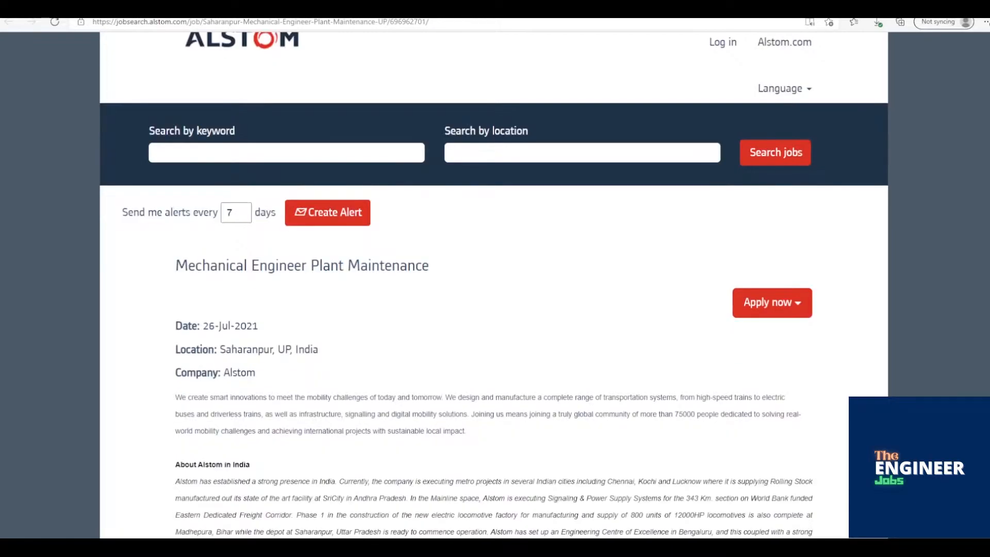
scroll("down", 3)
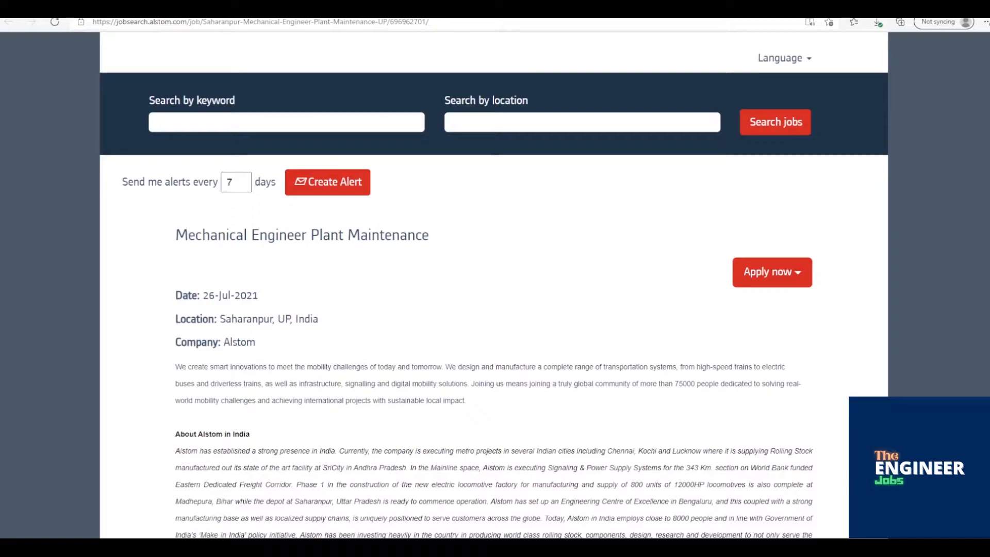
scroll("down", 3)
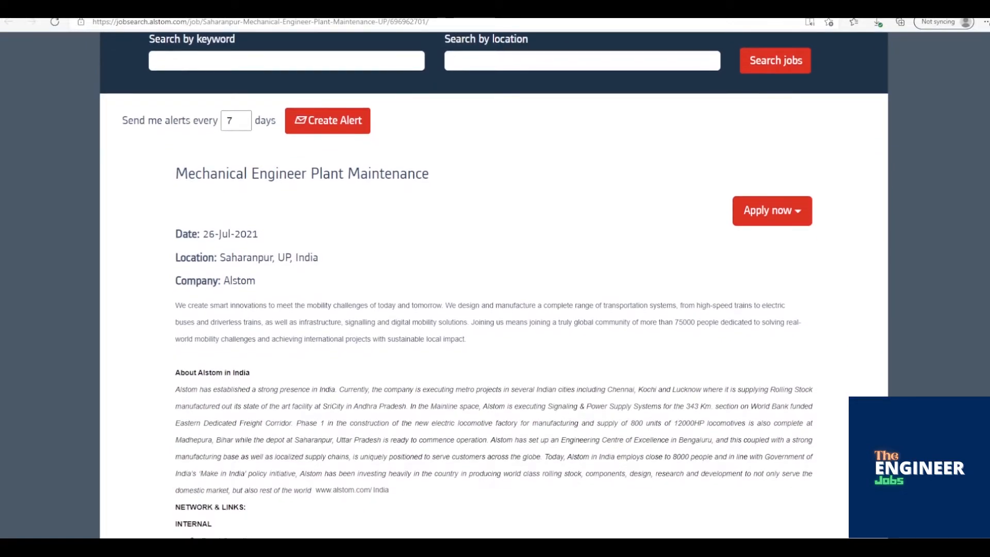
scroll("down", 3)
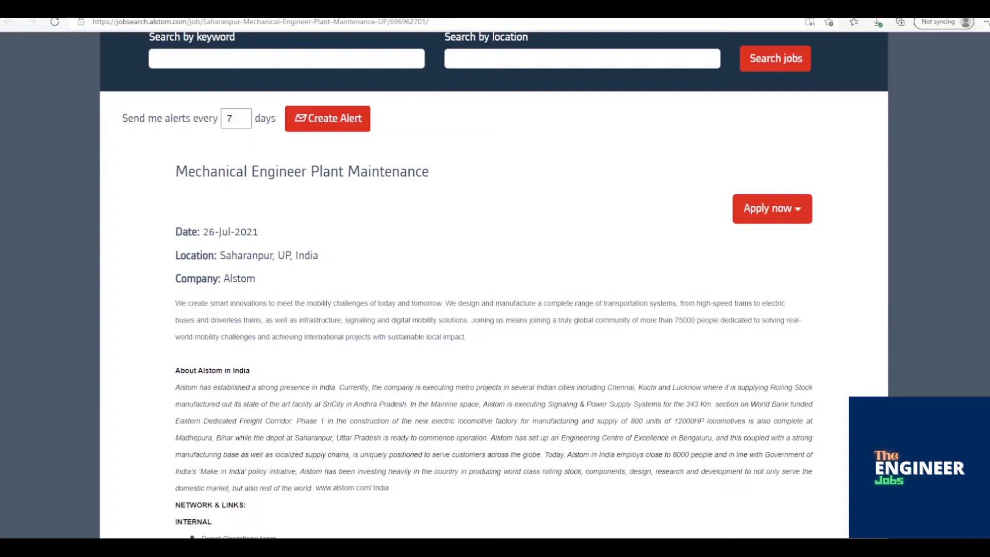
scroll("down", 3)
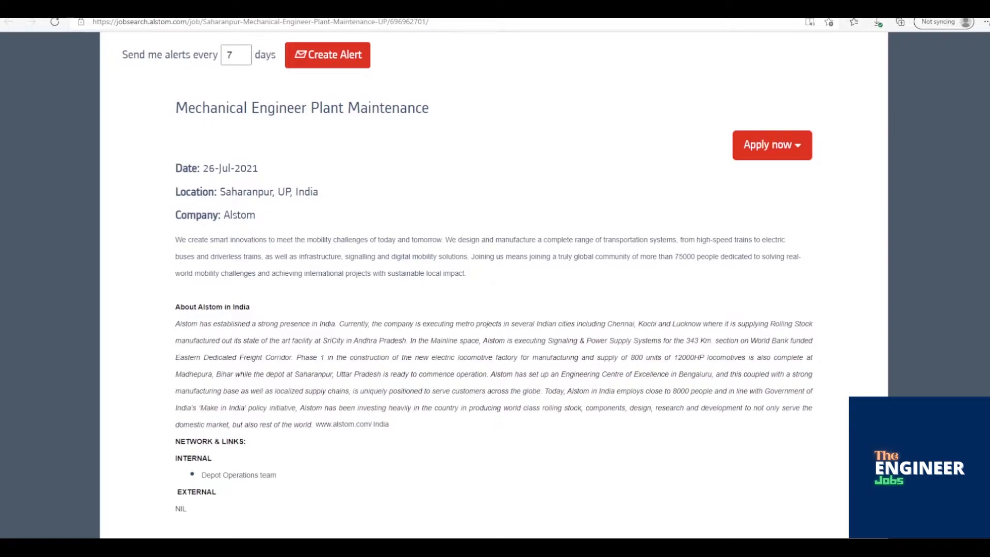
scroll("down", 3)
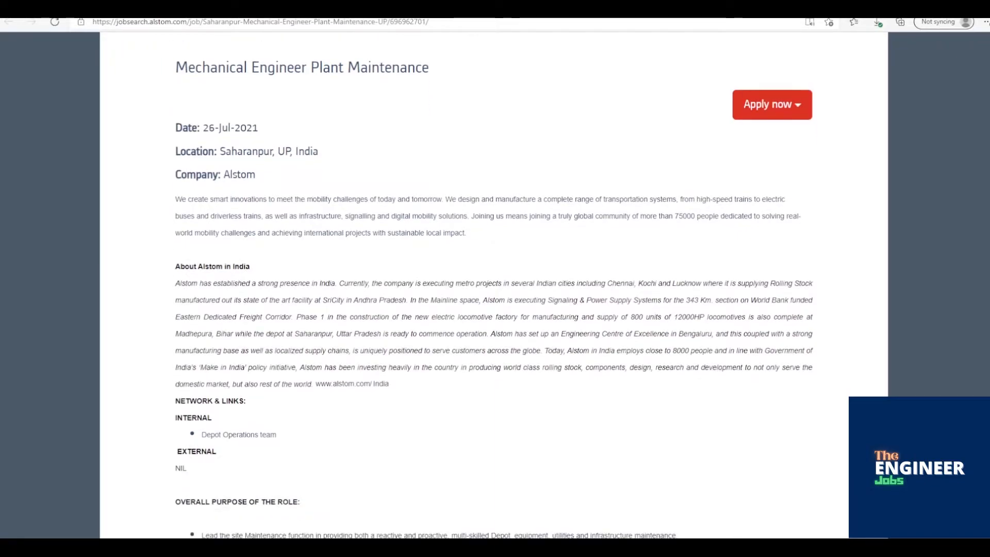
scroll("down", 3)
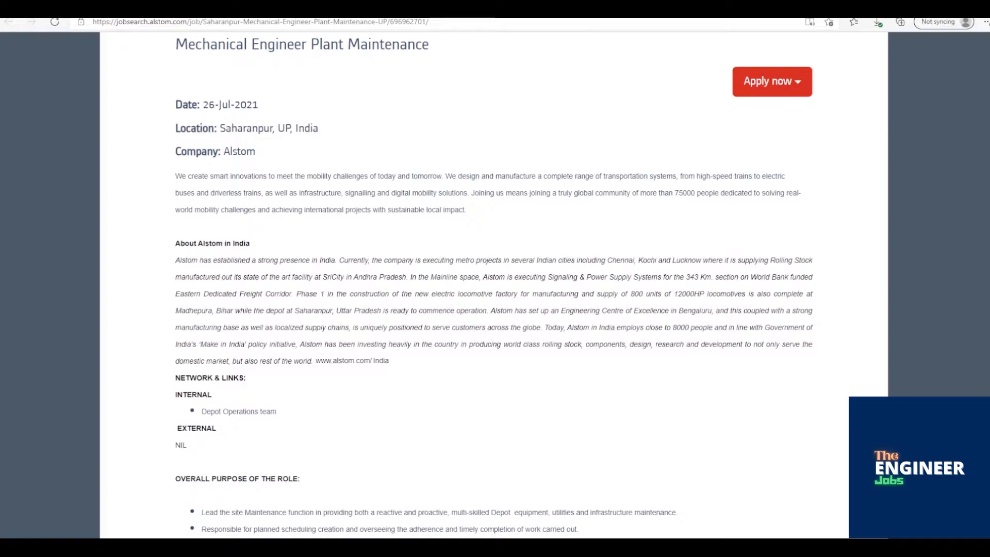
scroll("down", 3)
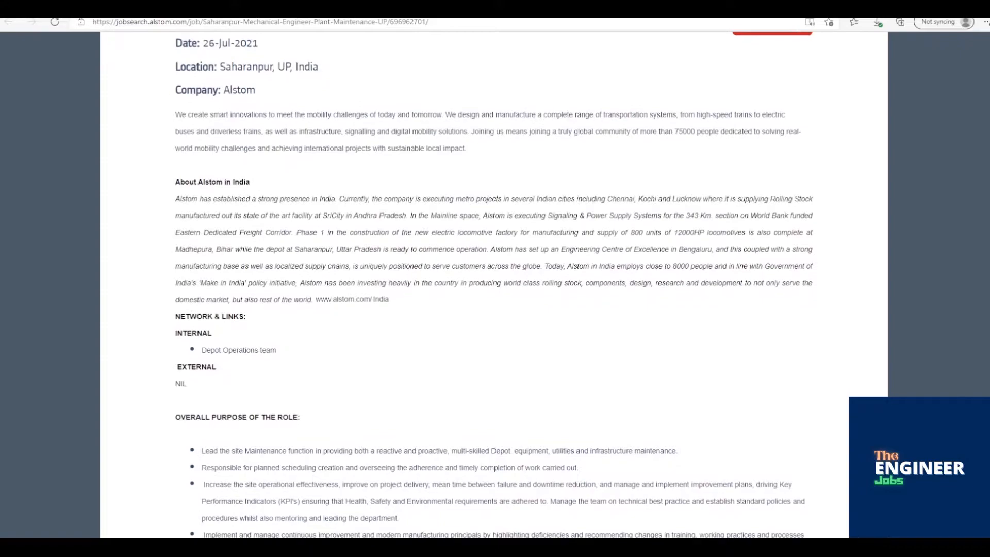
scroll("up", 3)
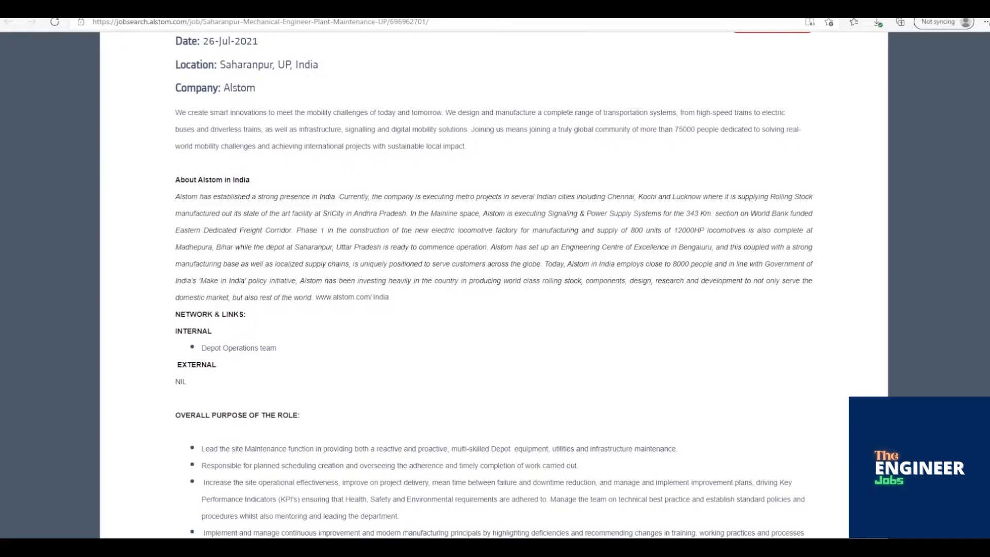
scroll("down", 3)
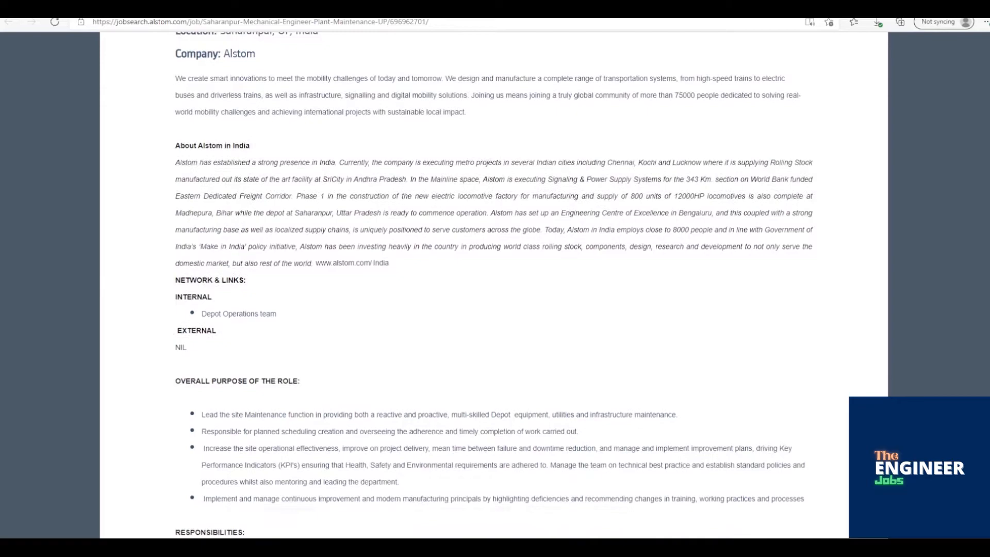
scroll("down", 3)
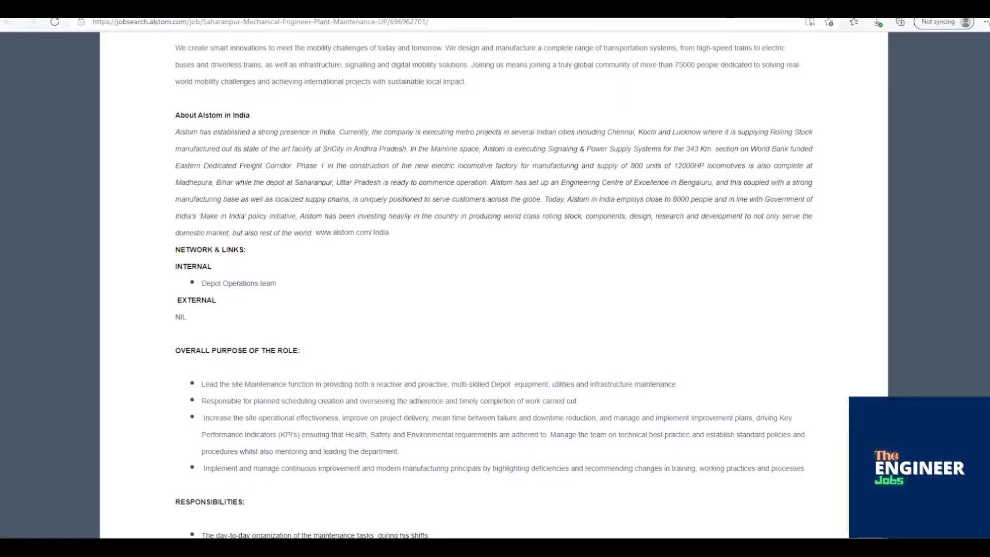
scroll("down", 3)
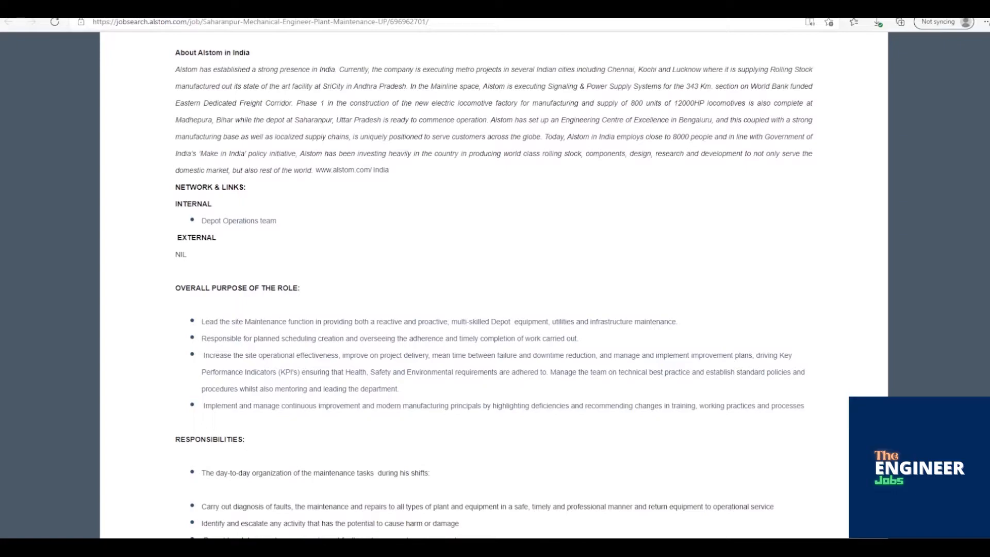
scroll("down", 3)
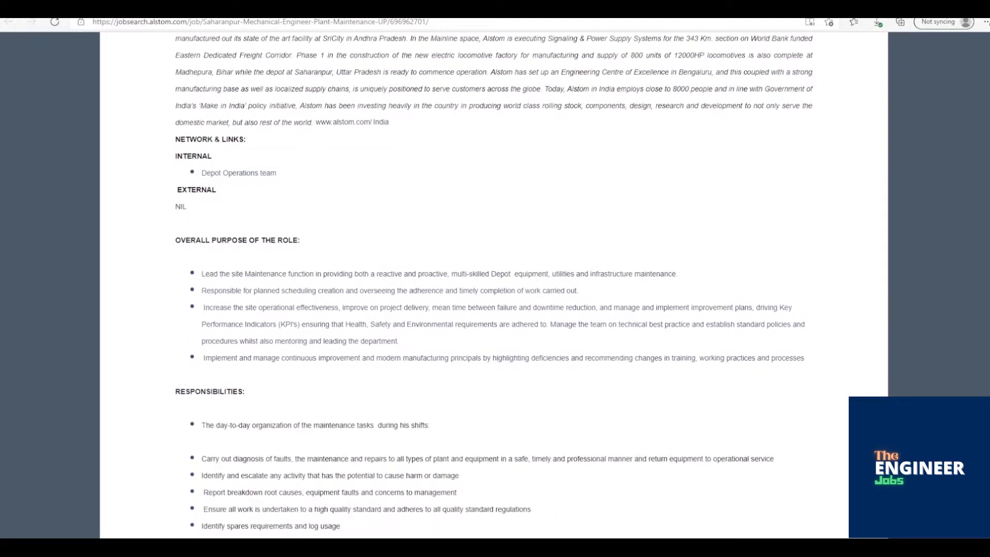
scroll("down", 3)
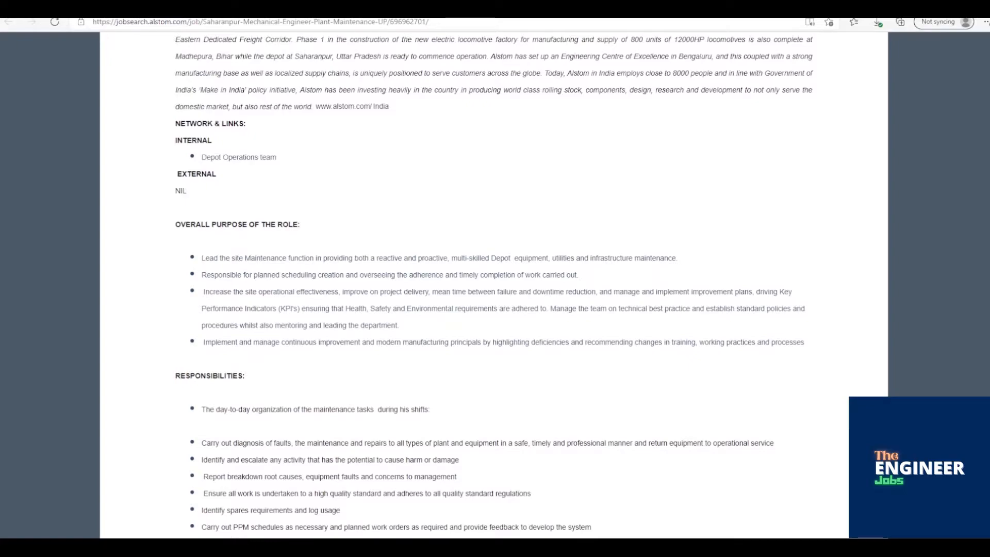
scroll("down", 3)
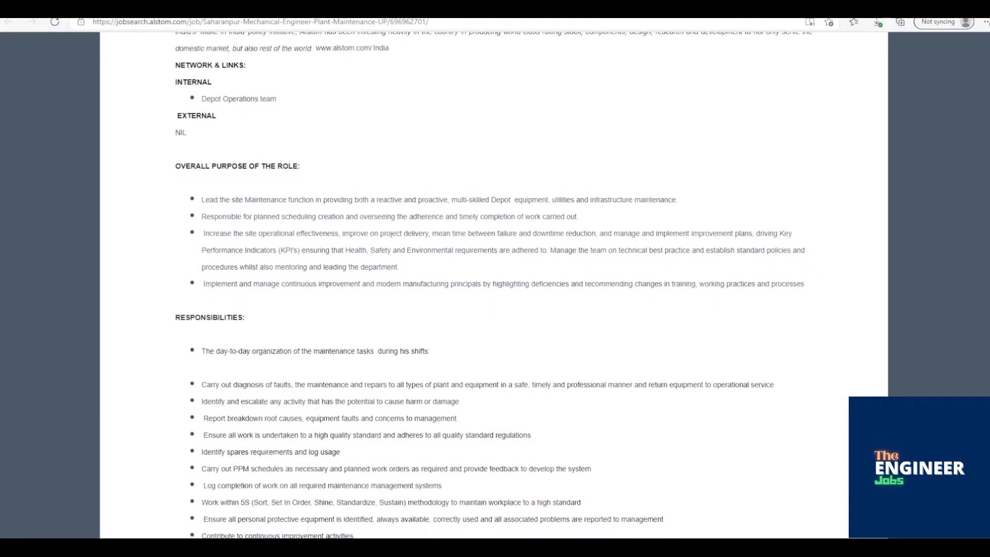
scroll("up", 3)
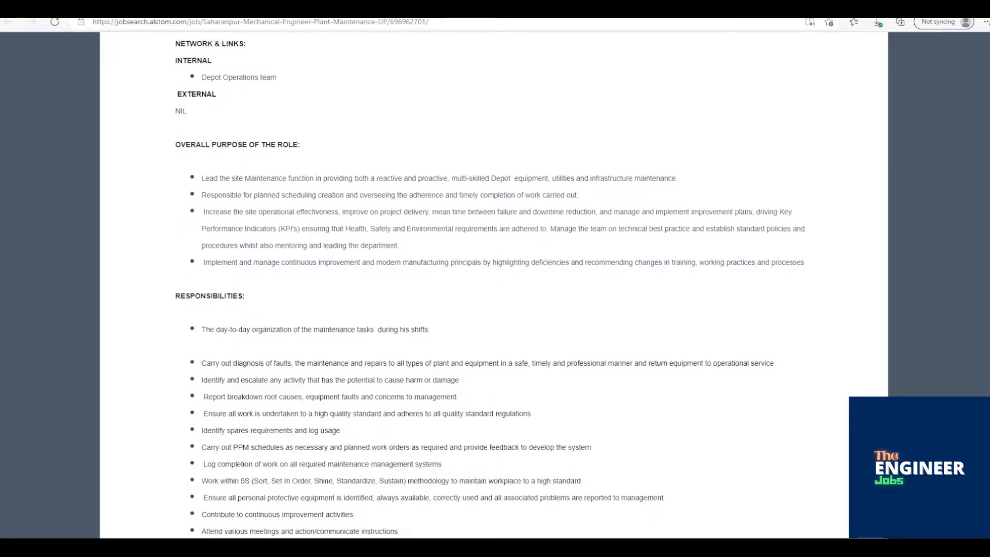
scroll("down", 3)
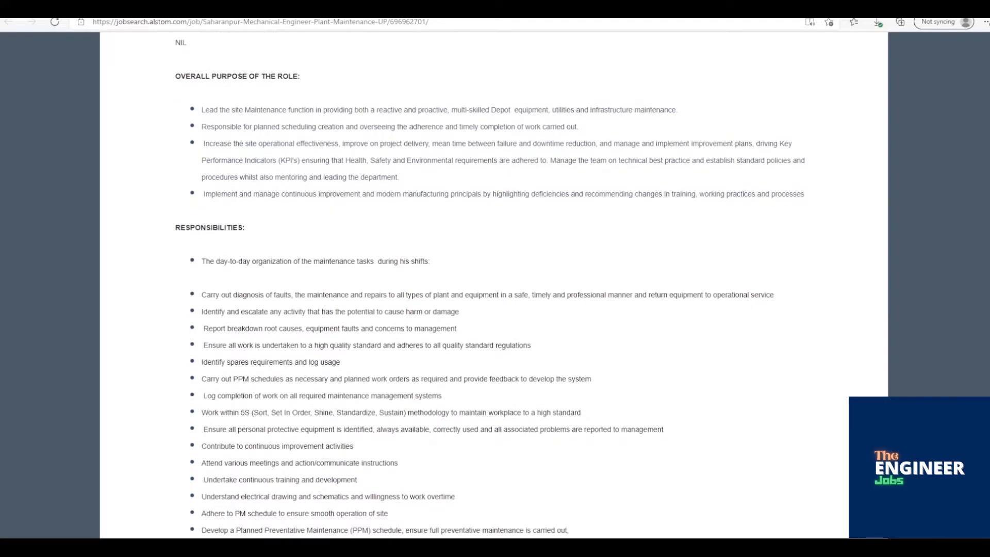
scroll("down", 3)
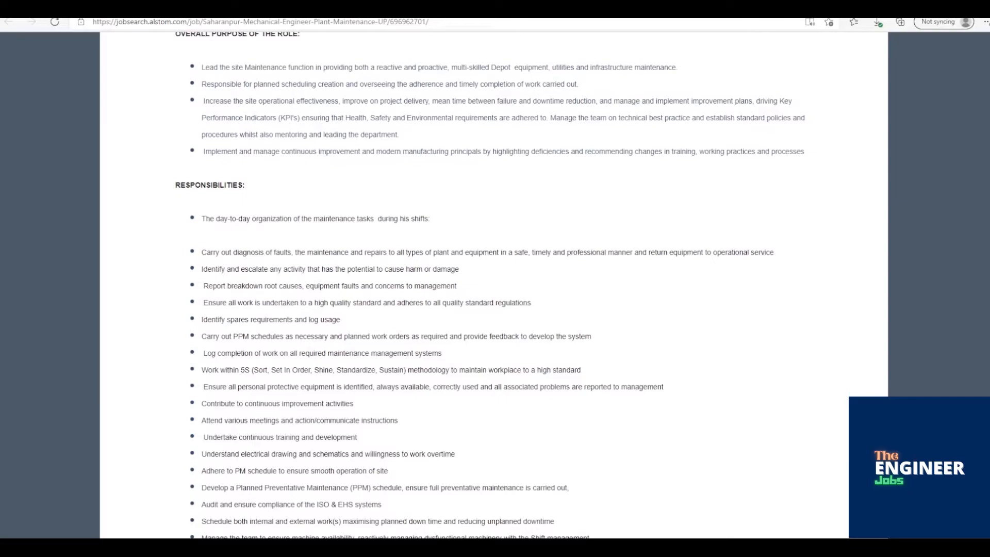
scroll("down", 3)
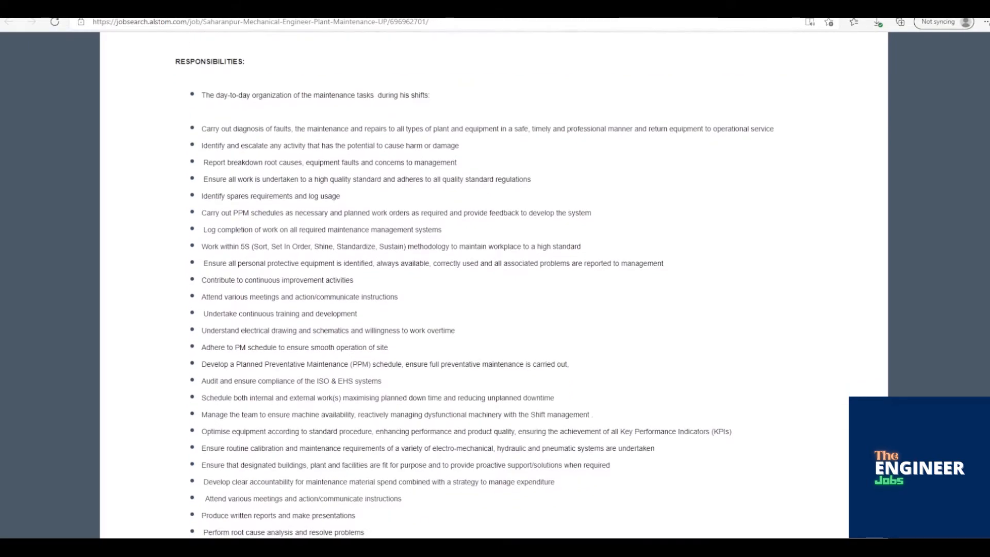
scroll("up", 3)
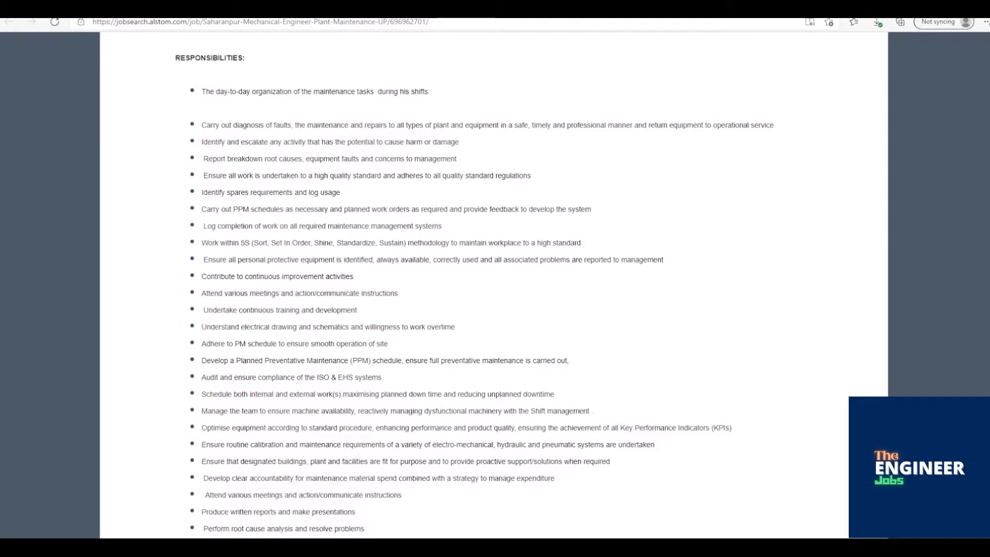
scroll("down", 3)
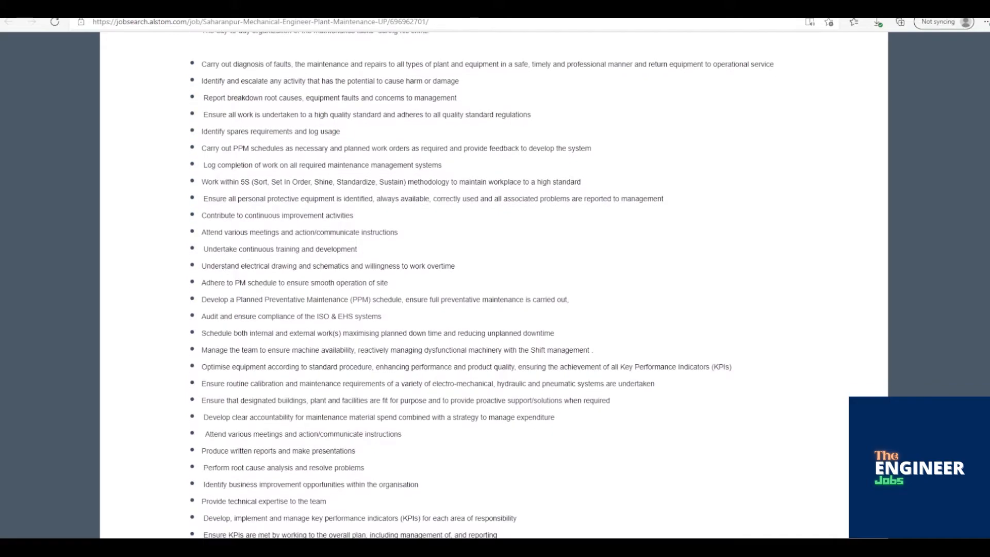
scroll("up", 3)
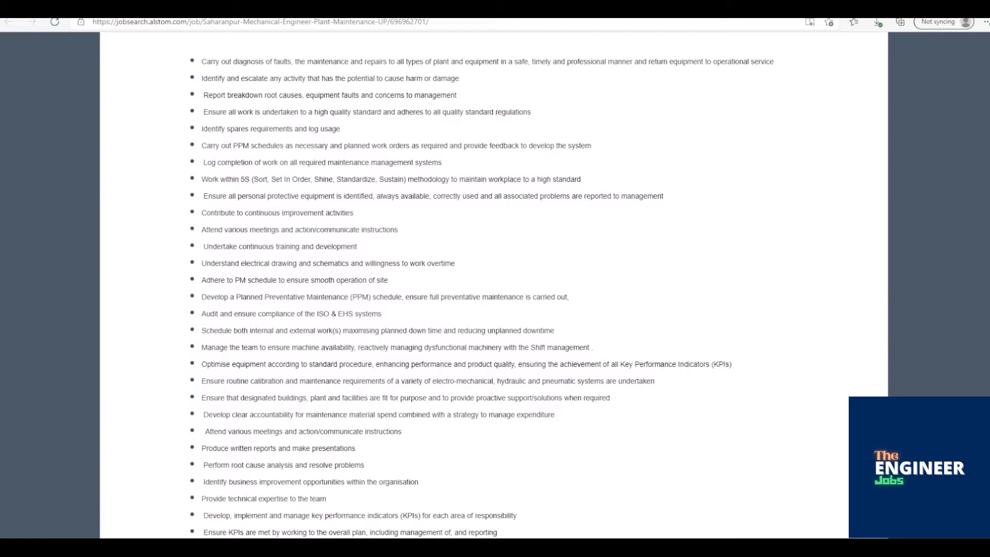
scroll("down", 3)
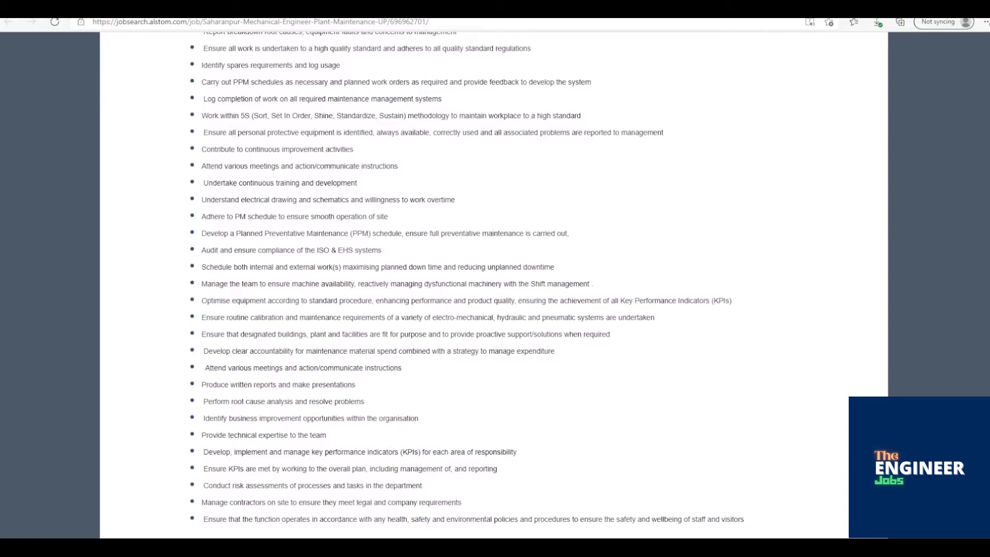
scroll("down", 3)
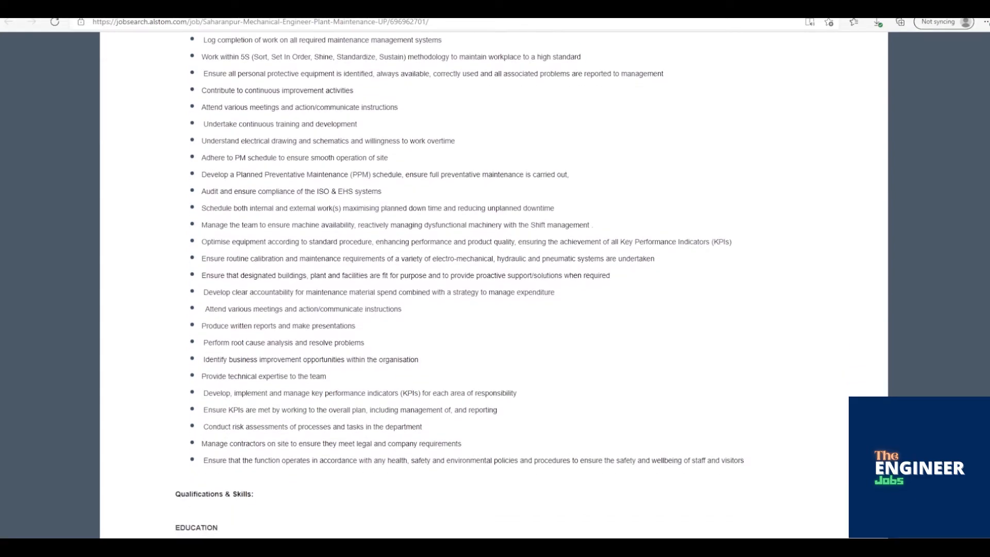
scroll("down", 3)
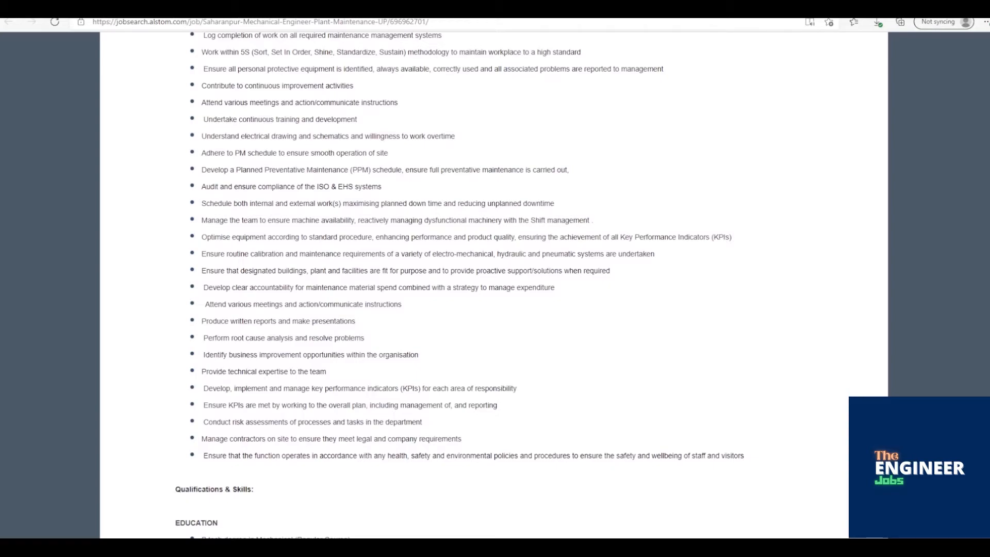
scroll("down", 3)
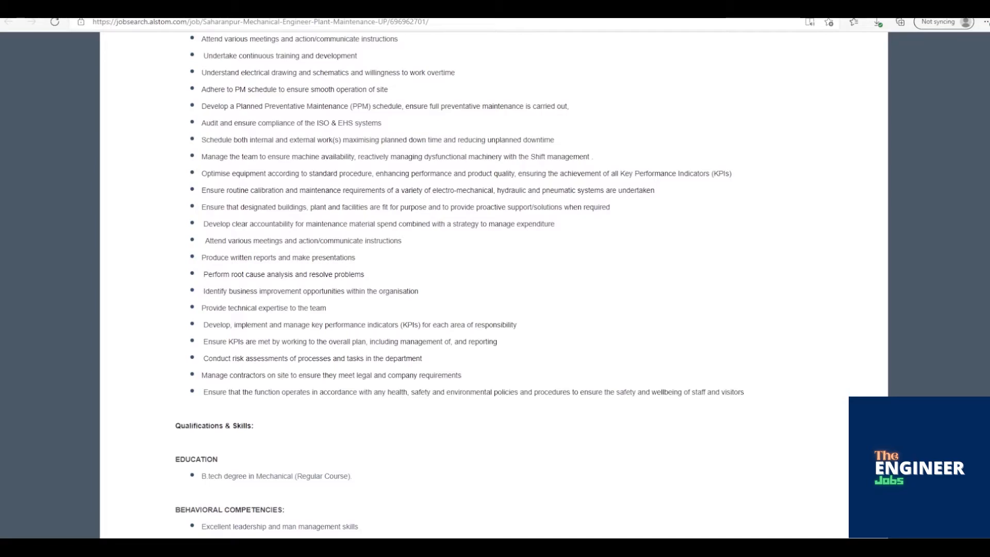
scroll("down", 3)
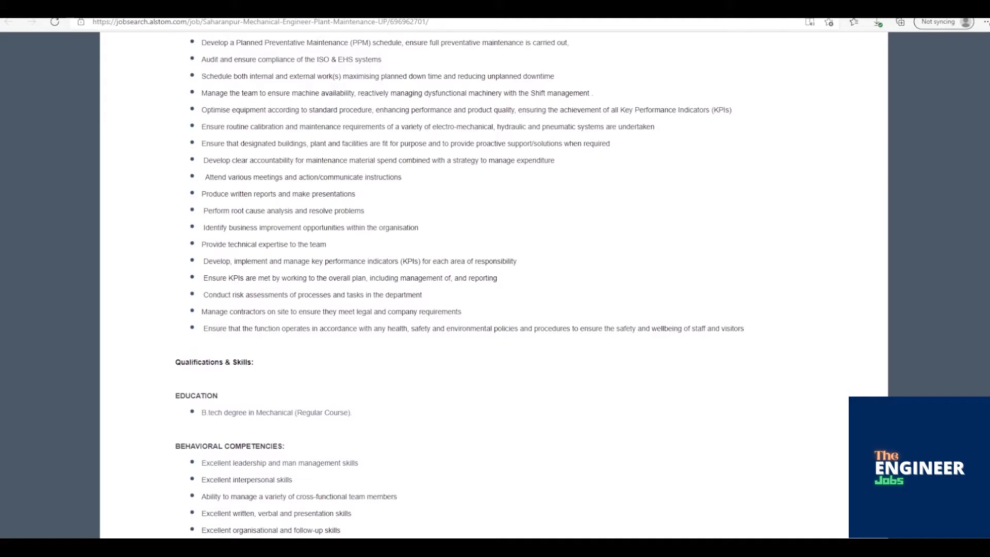
scroll("down", 3)
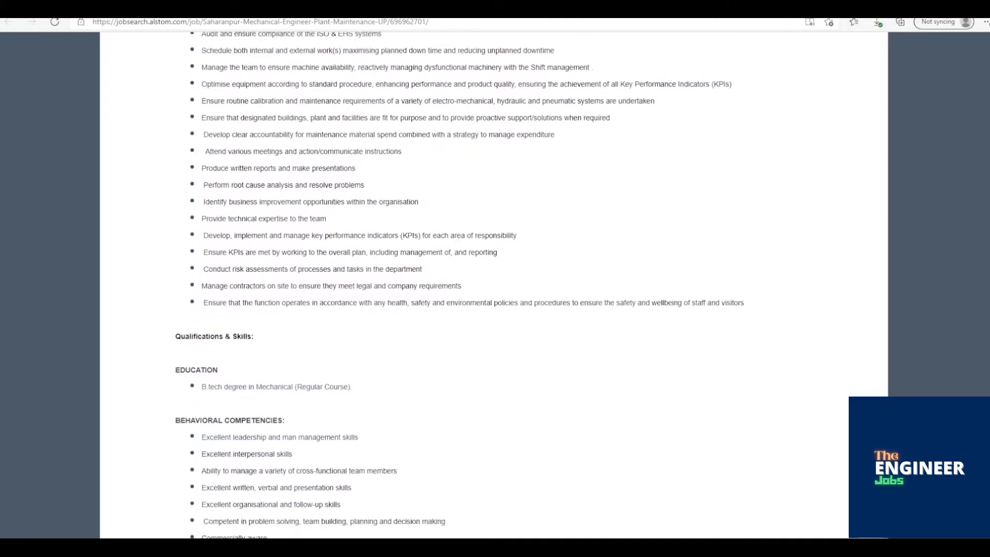
scroll("down", 3)
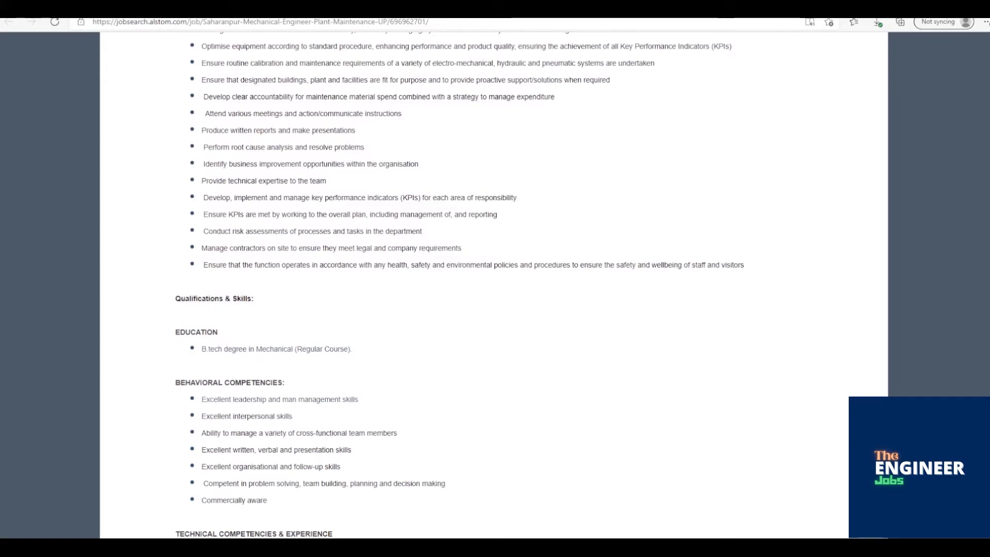
scroll("down", 3)
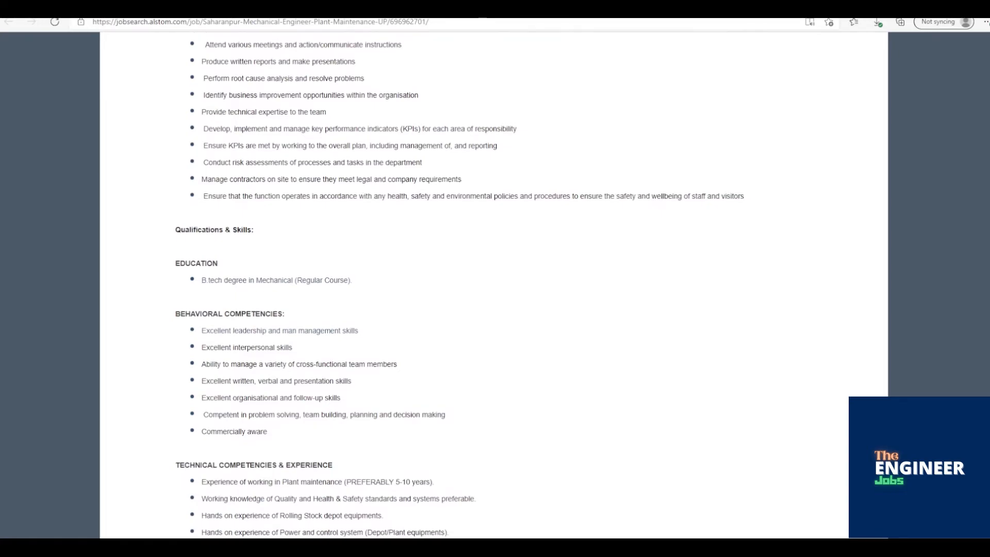
scroll("down", 3)
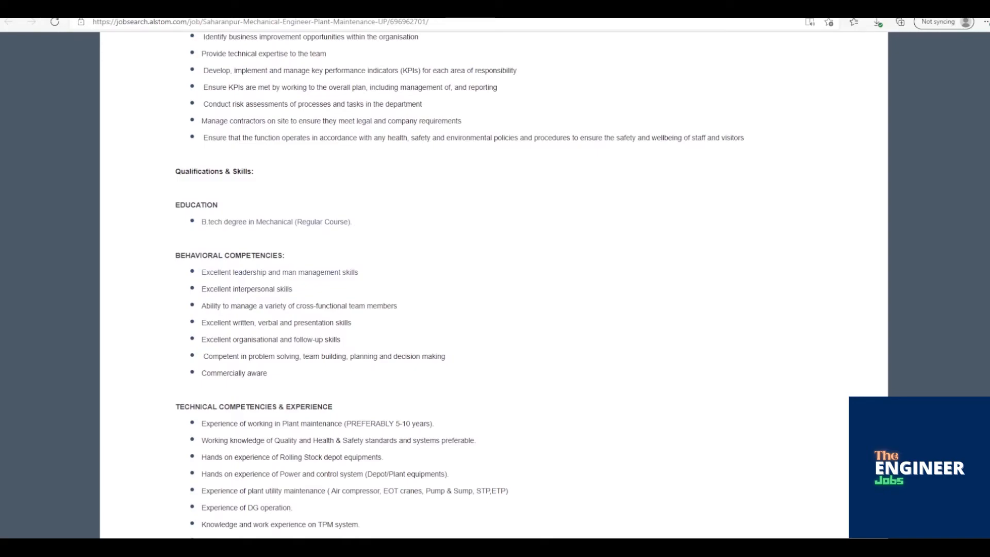
scroll("down", 3)
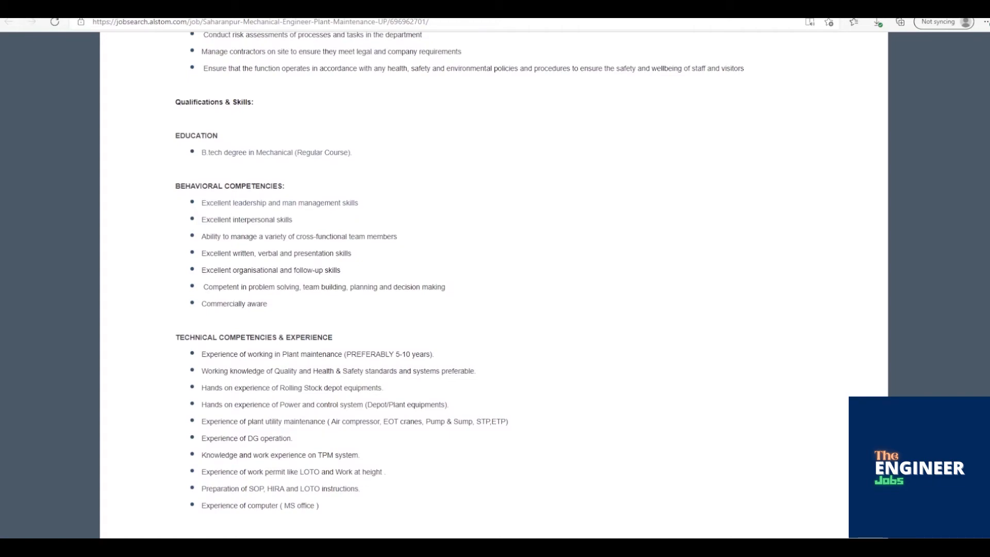
scroll("down", 3)
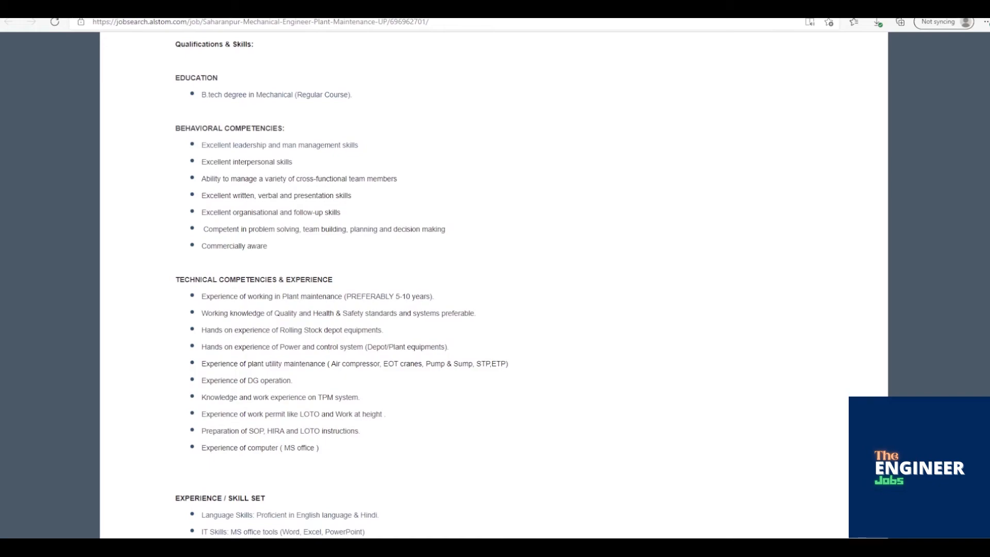
scroll("up", 3)
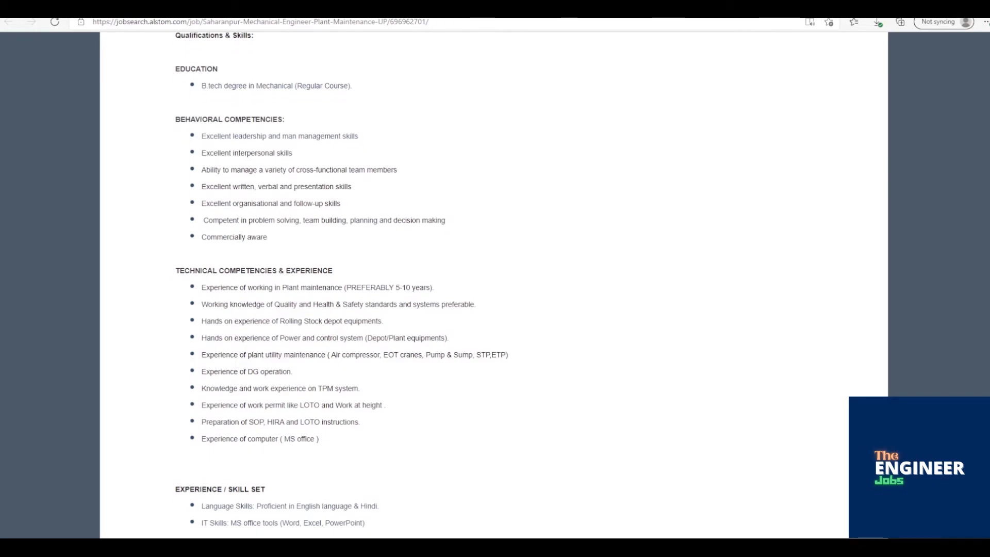
scroll("down", 3)
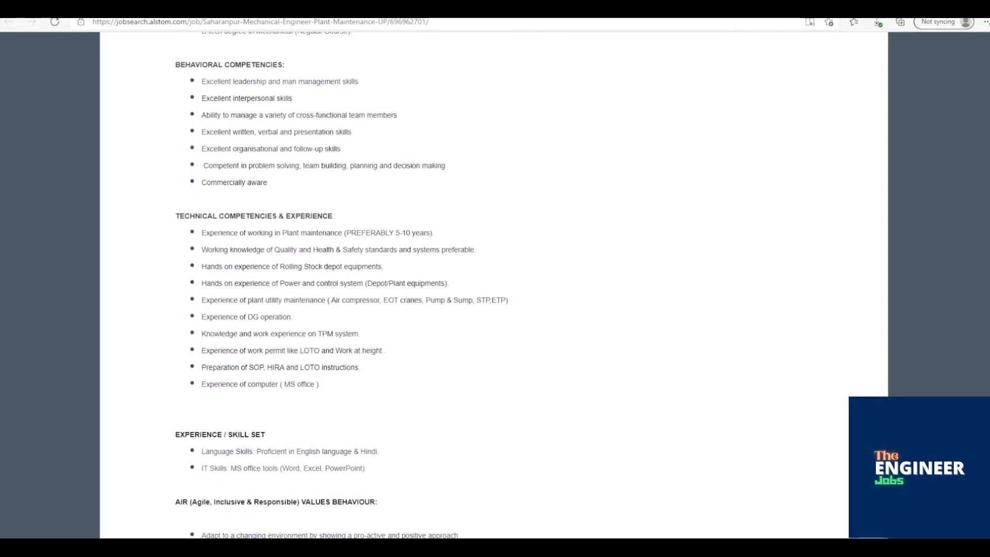
scroll("down", 3)
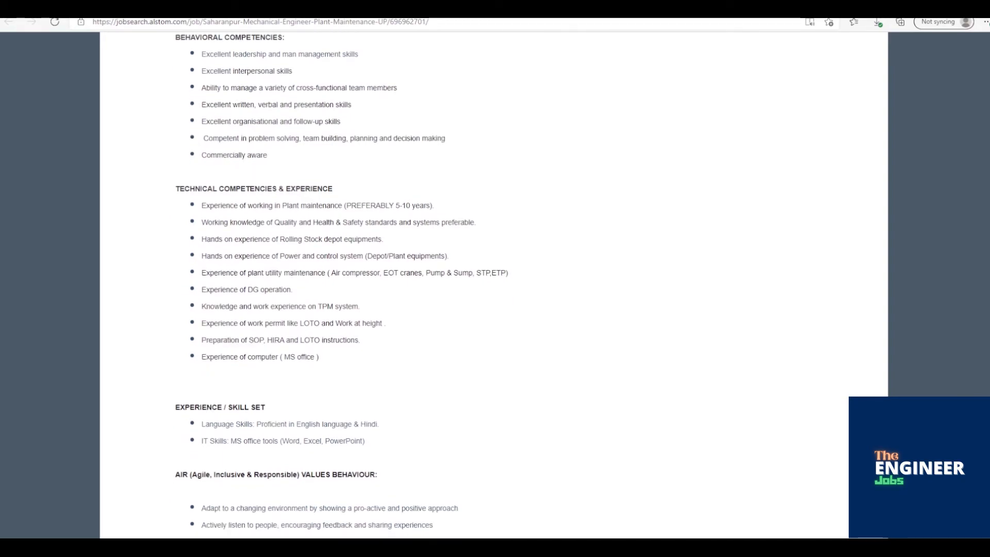
scroll("down", 3)
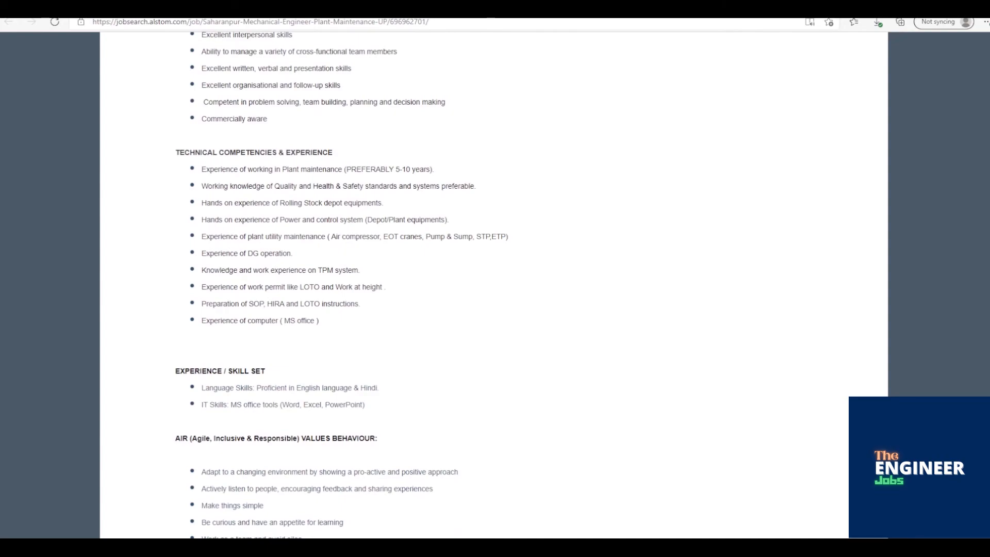
scroll("down", 3)
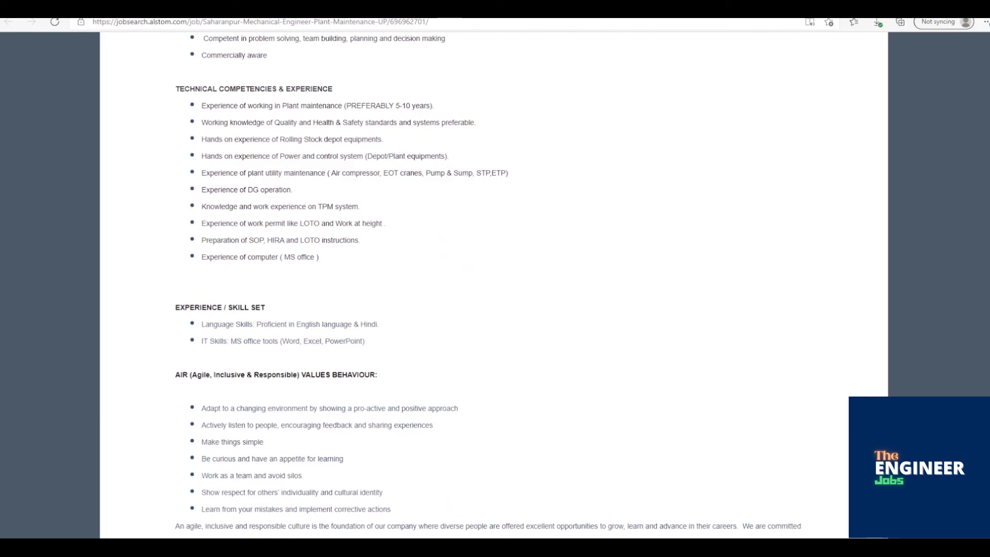
scroll("down", 3)
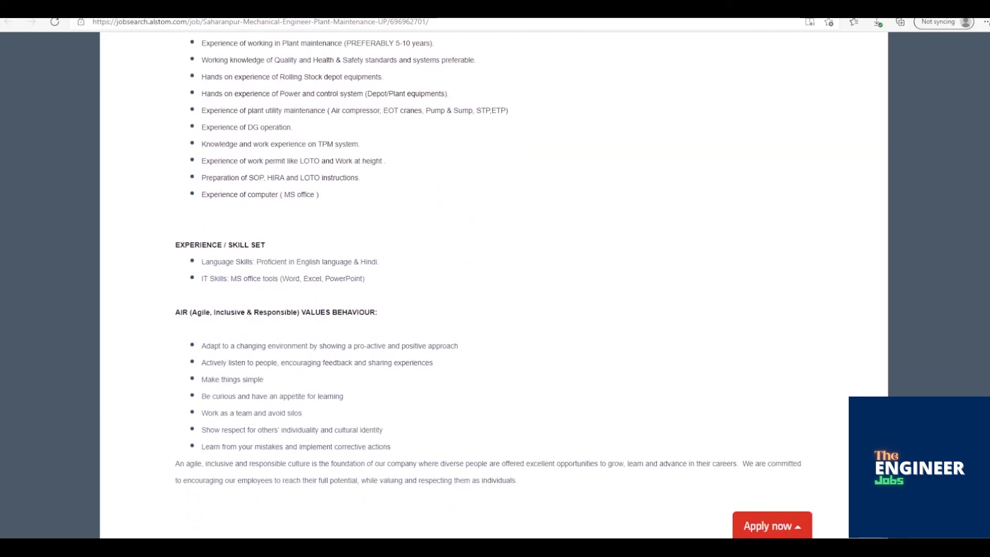